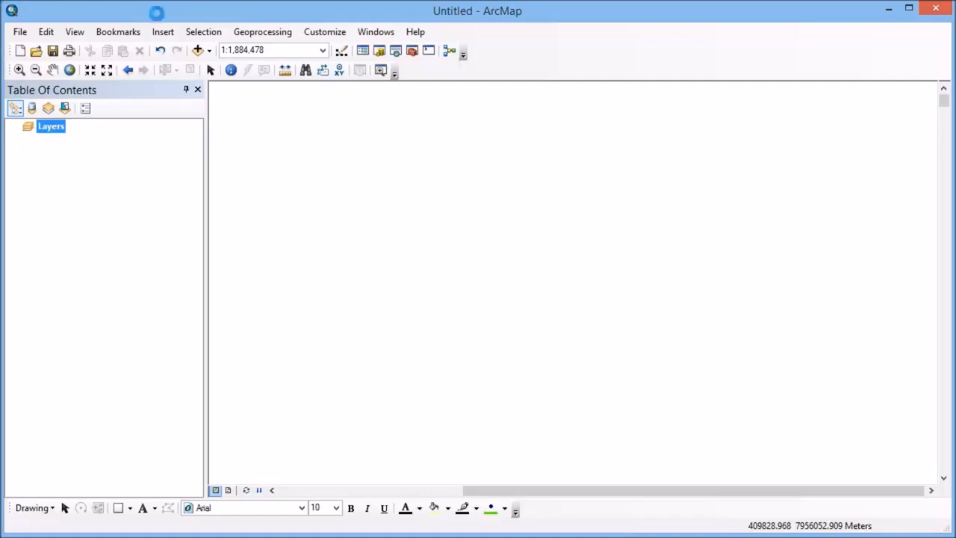
- Add TM8_Cairns_051214sub_nongeo.tif and TM8_Cairns_181004sub.tif, accepting the Unknown Spatial Reference warning
left_click(197, 51)
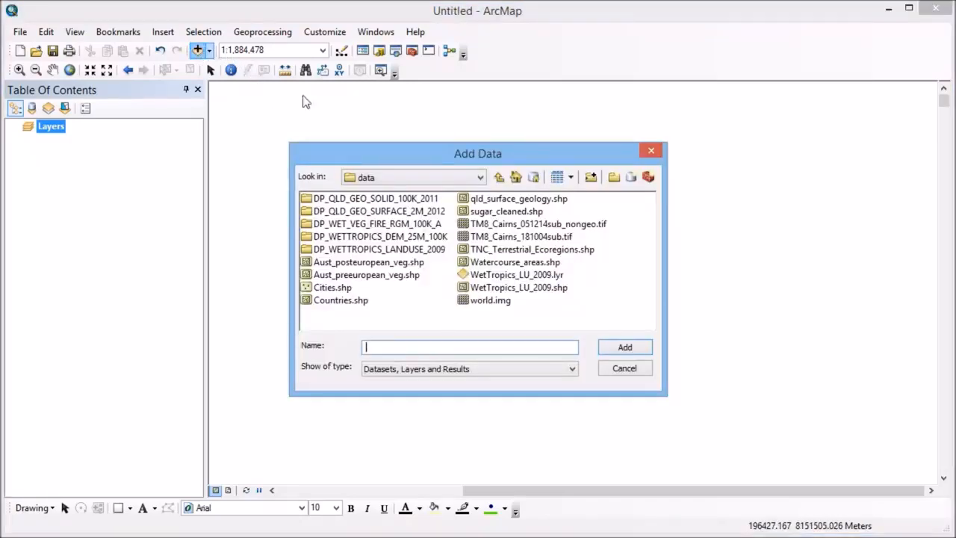
left_click(538, 223)
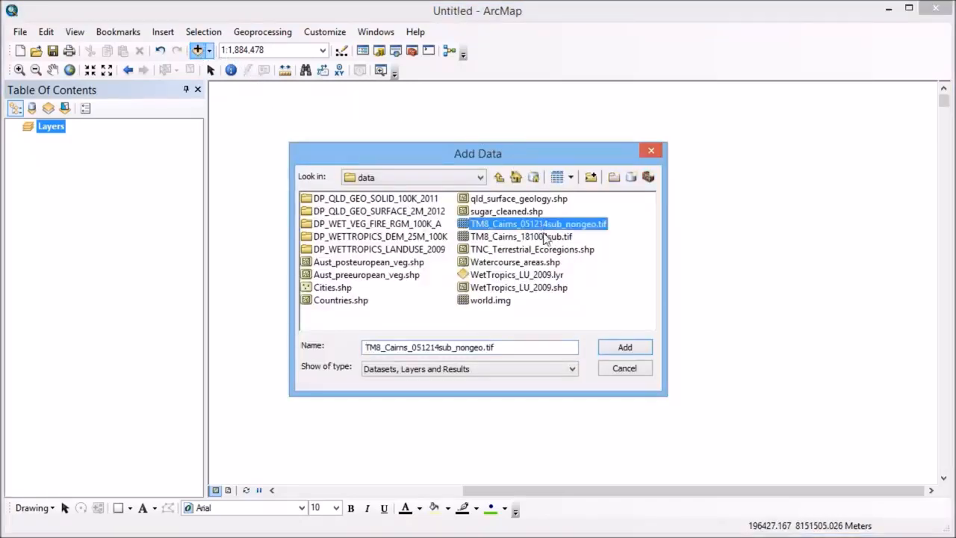
left_click(624, 347)
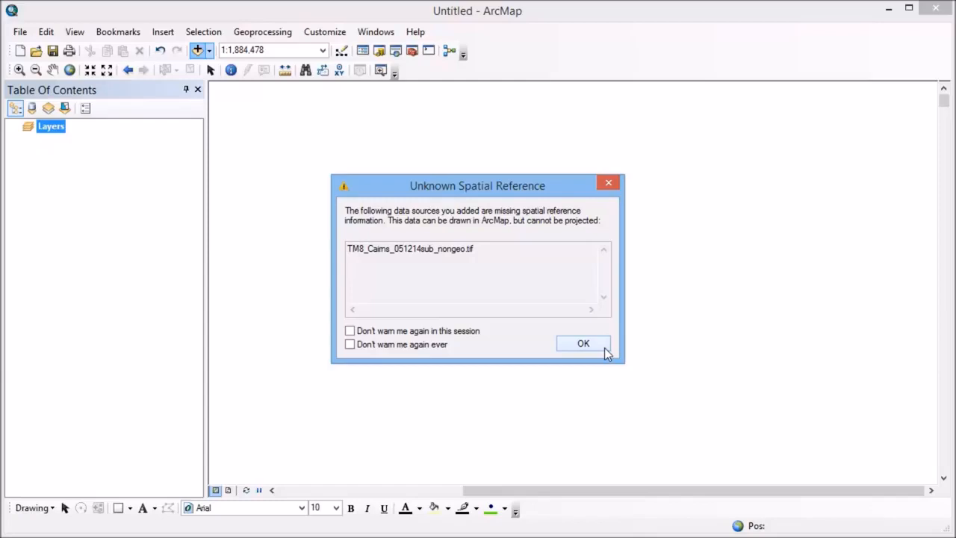
left_click(582, 342)
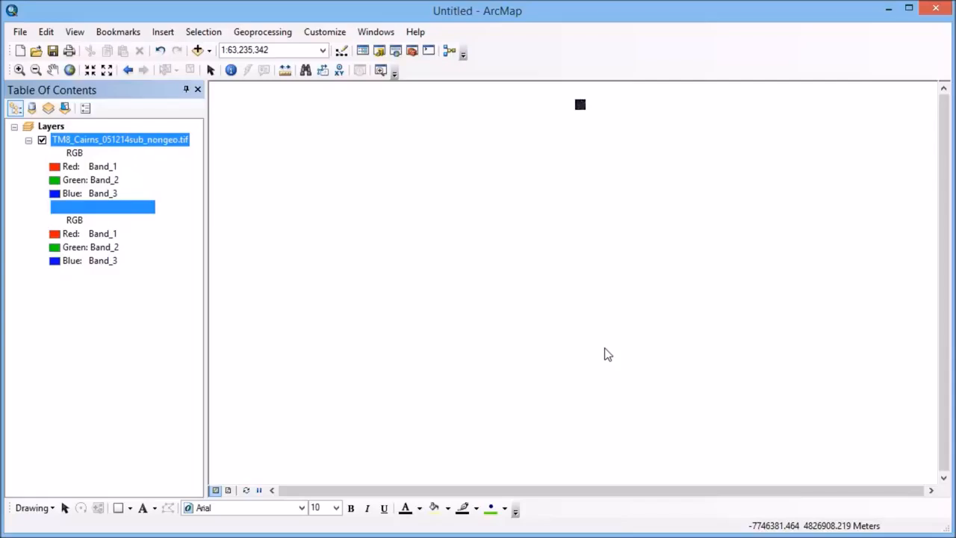
mouse_move(401, 340)
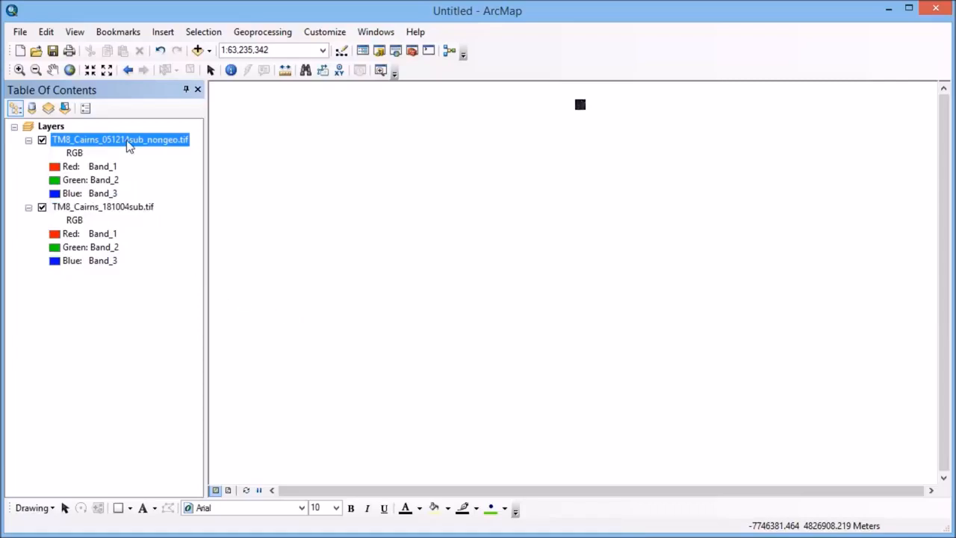
- Zoom to the non-georeferenced layer, then to the reference TM8_Cairns_181004sub.tif layer
right_click(119, 139)
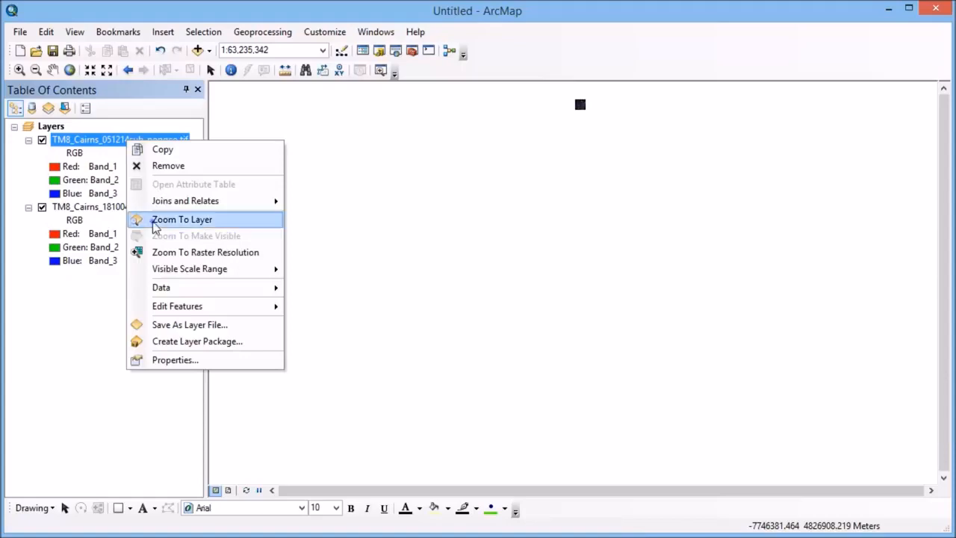
left_click(182, 218)
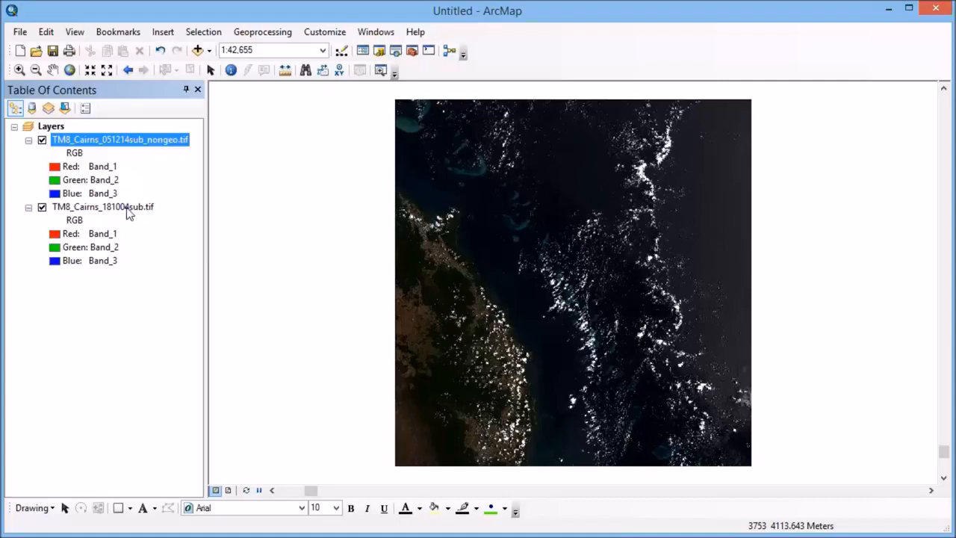
right_click(103, 206)
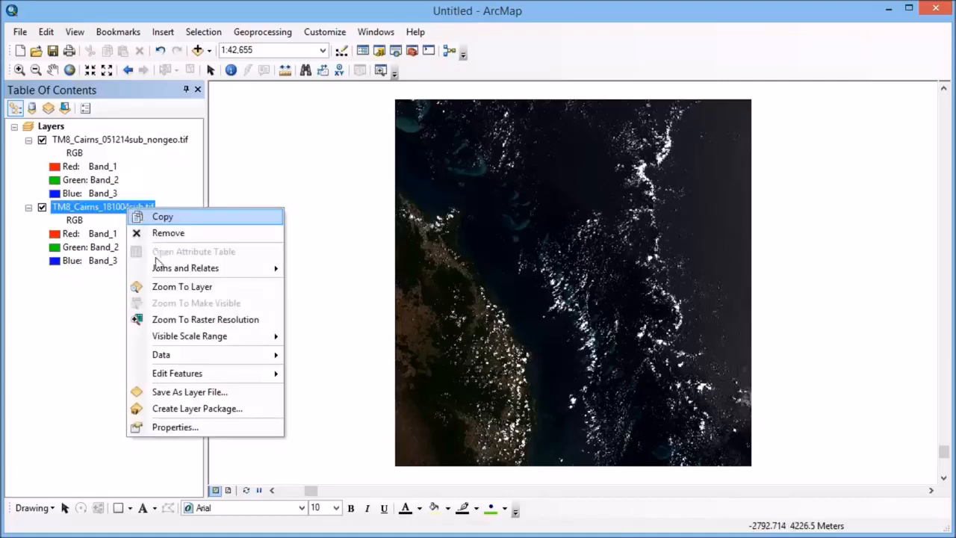
left_click(182, 286)
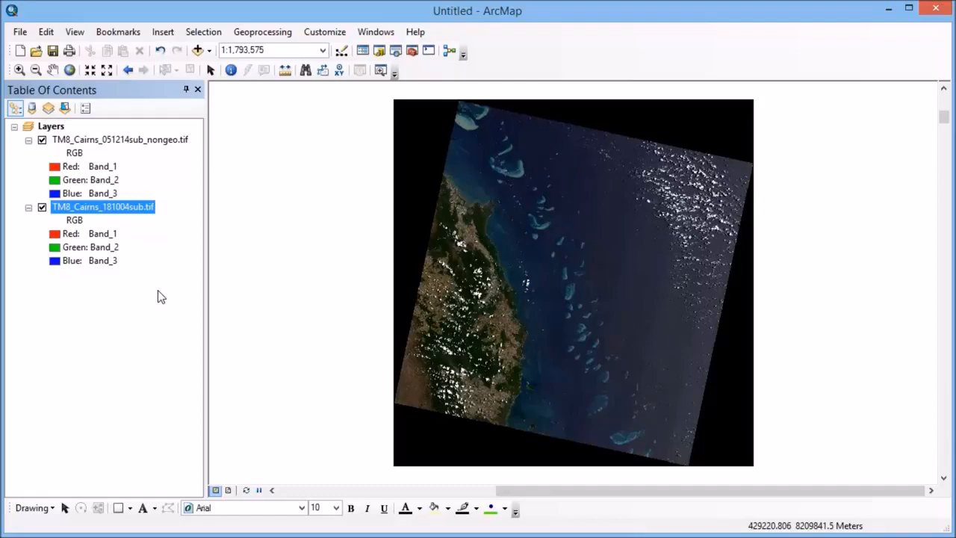
mouse_move(492, 221)
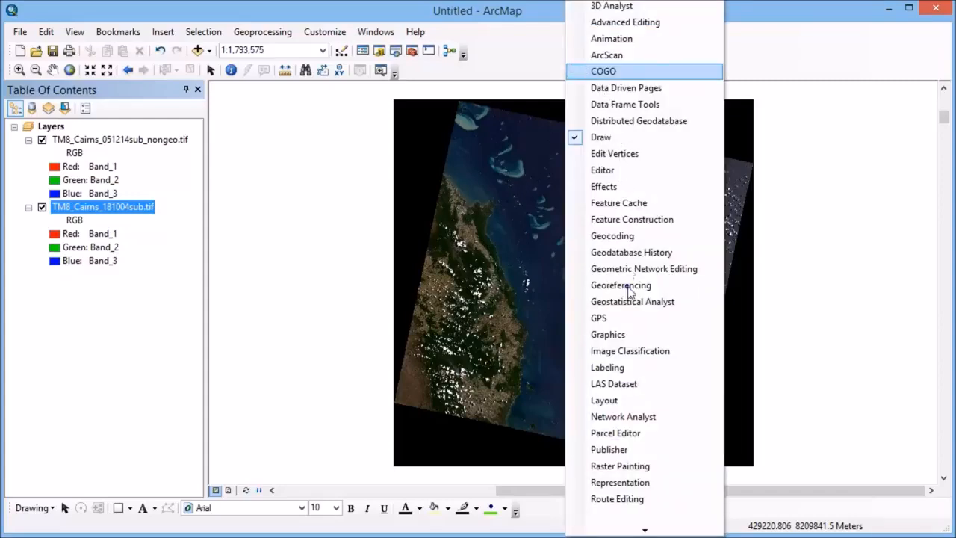
- Enable the Georeferencing toolbar targeting the nongeo layer and bring up its menu for Fit To Display
left_click(621, 284)
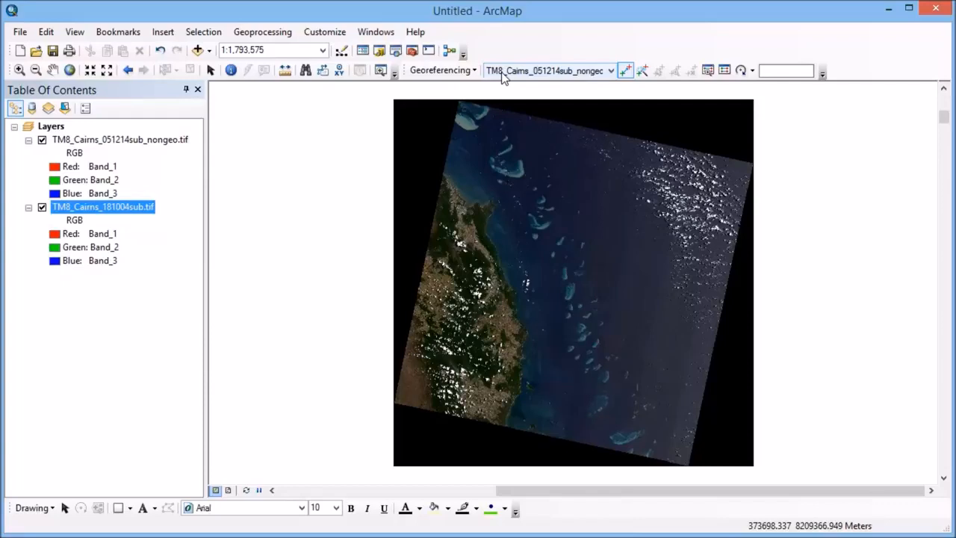
mouse_move(436, 78)
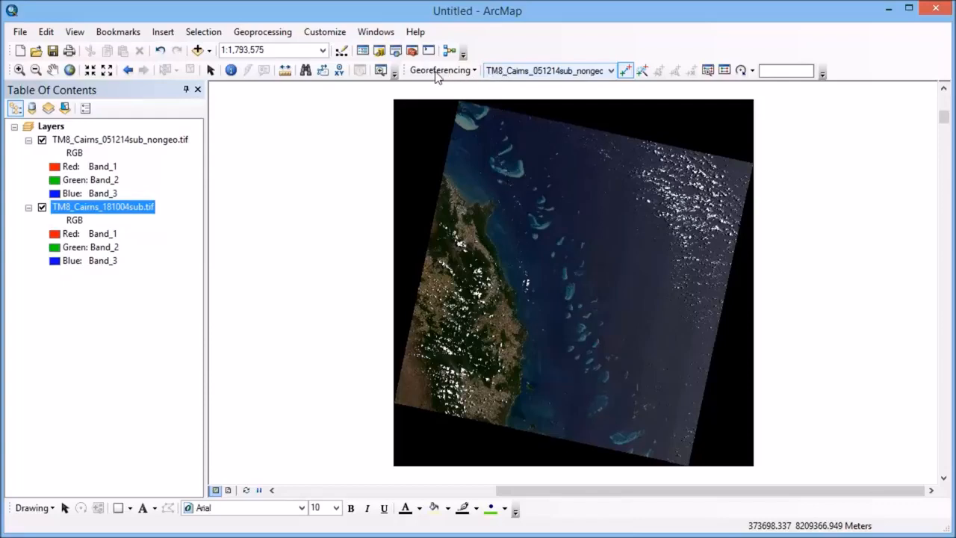
left_click(440, 70)
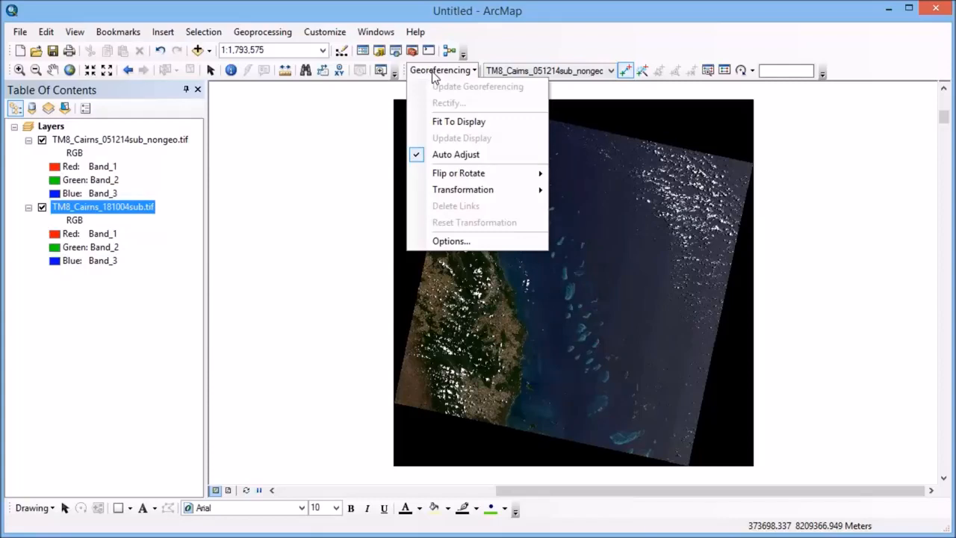
mouse_move(445, 108)
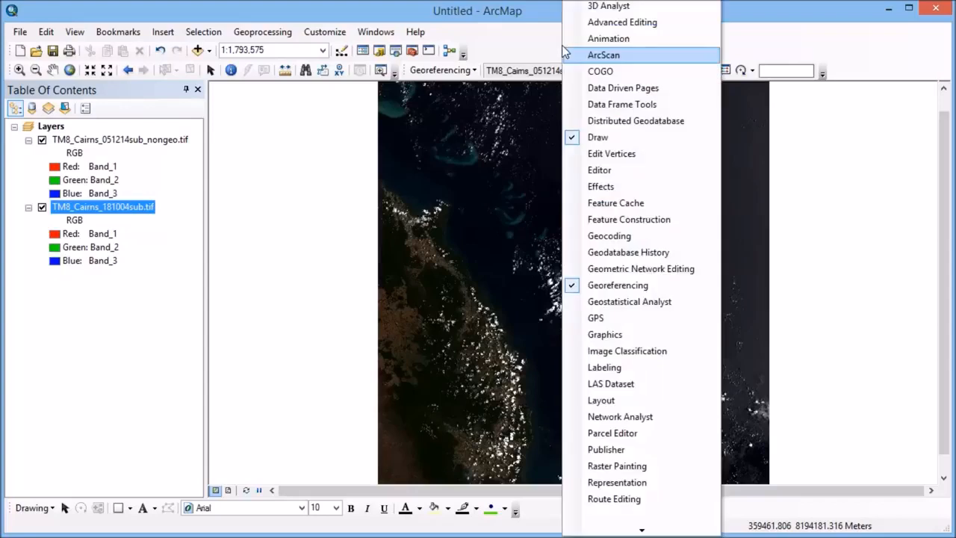
mouse_move(603, 196)
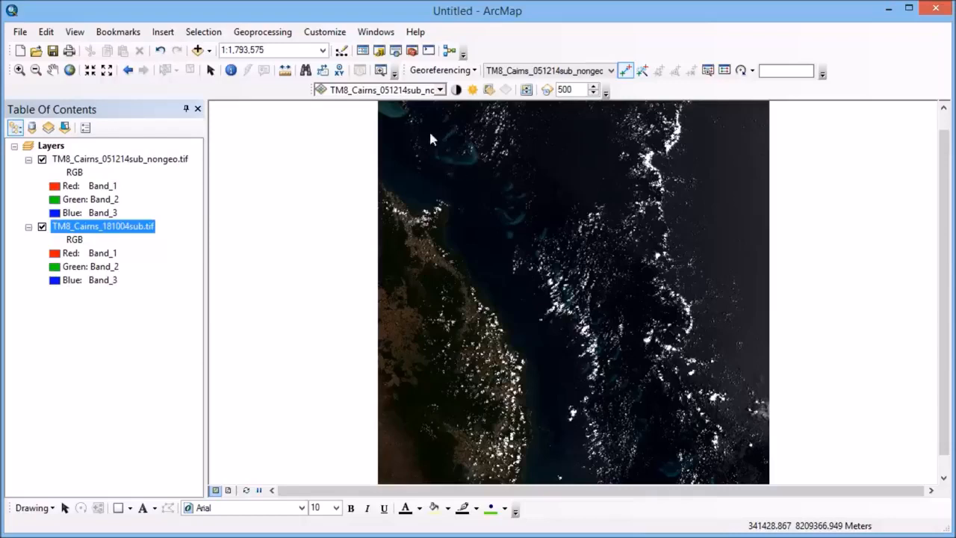
- Target the nongeo layer in the Effects toolbar and swipe it away to reveal the reference image beneath
left_click(440, 90)
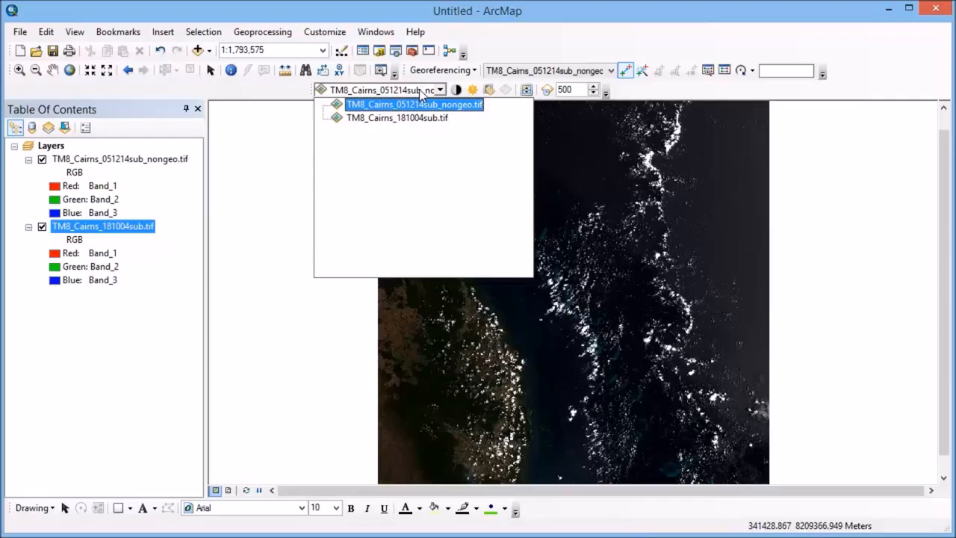
mouse_move(416, 103)
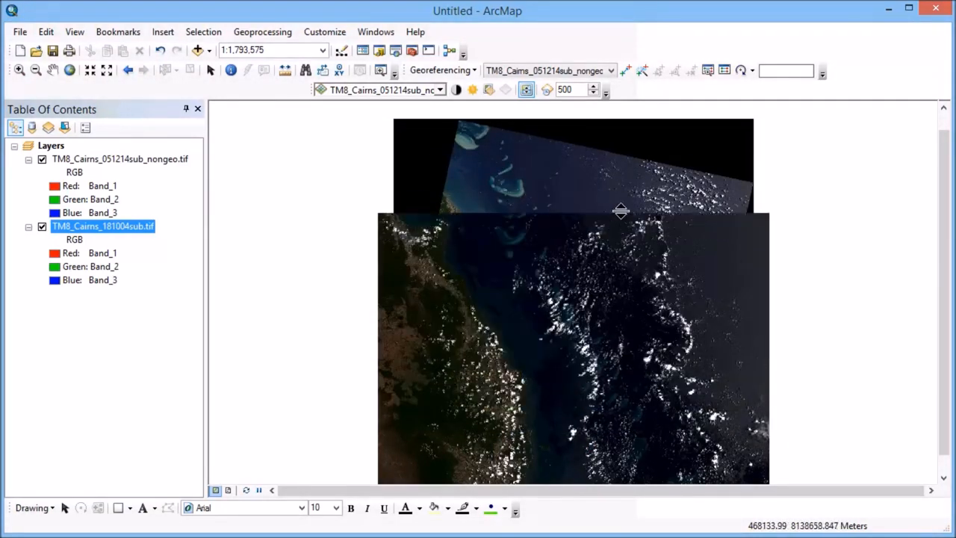
left_click_drag(620, 216, 620, 203)
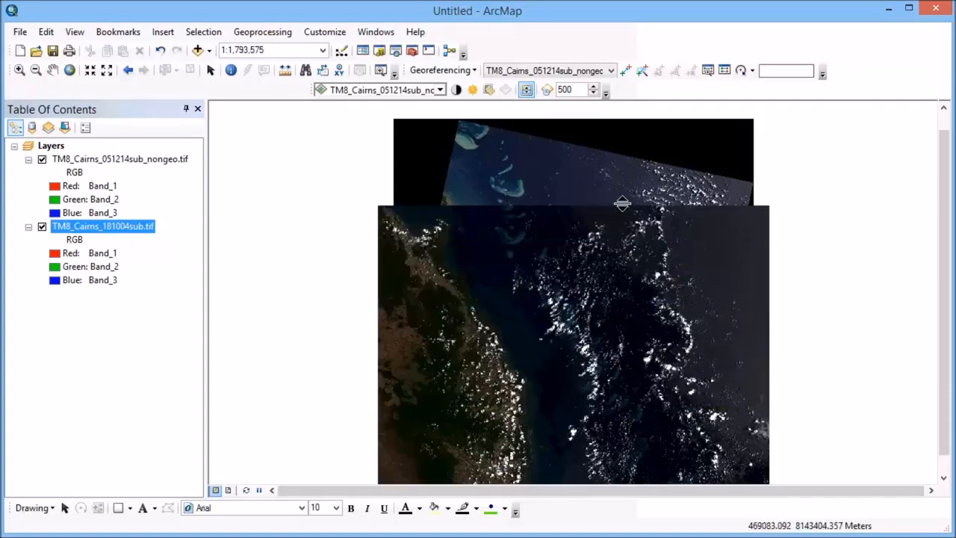
left_click_drag(621, 203, 627, 177)
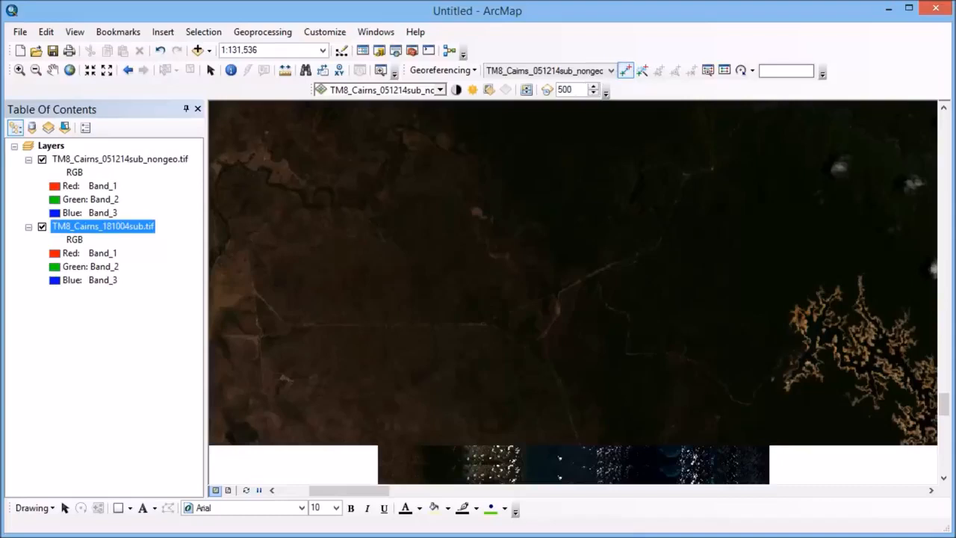
left_click(544, 336)
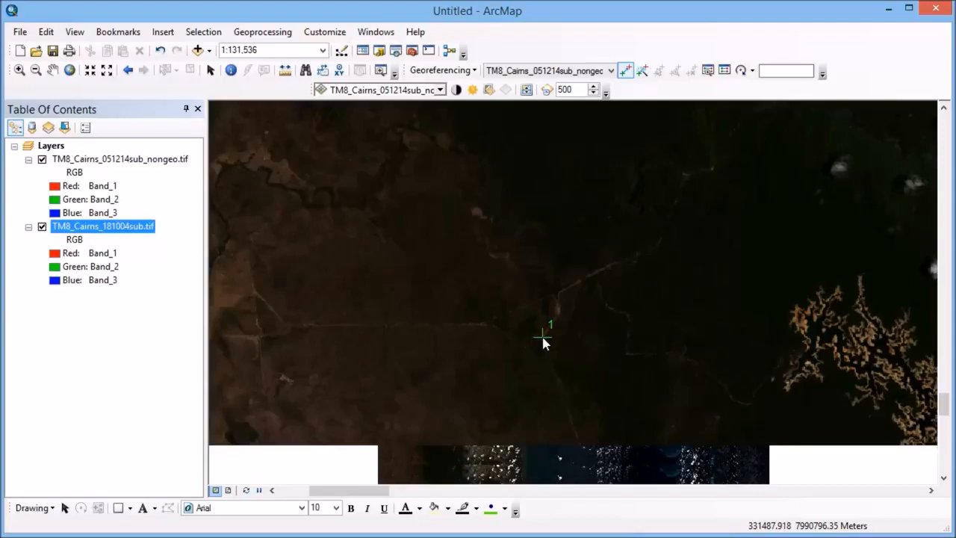
mouse_move(132, 284)
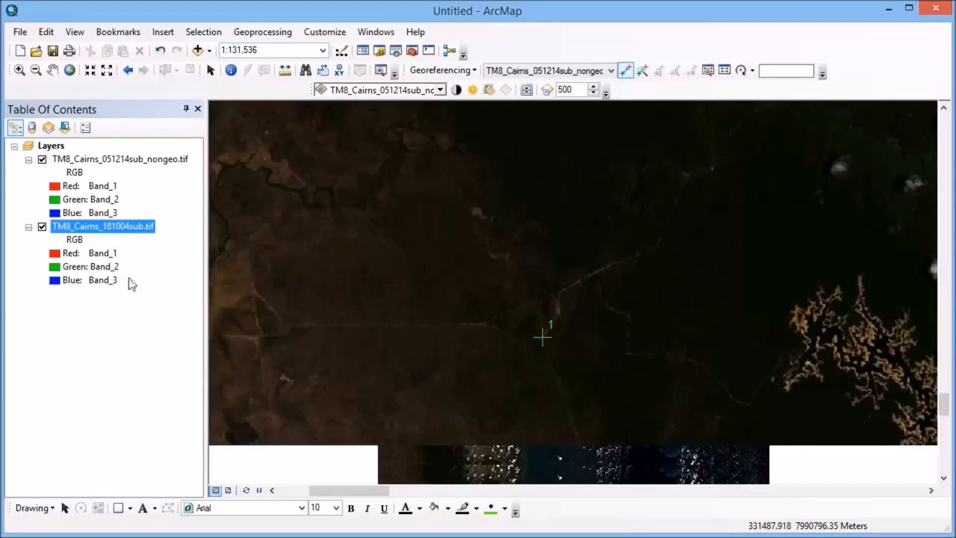
left_click(42, 158)
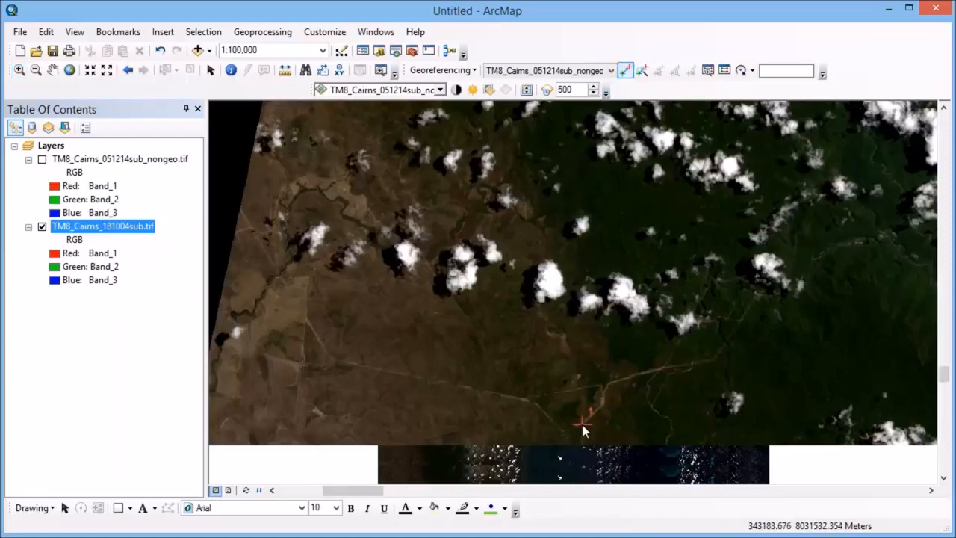
left_click(42, 158)
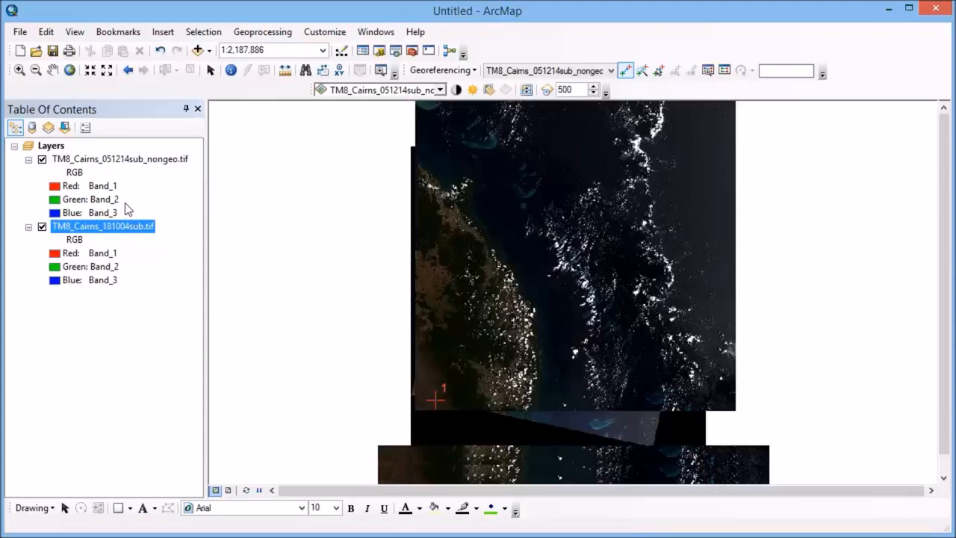
mouse_move(238, 203)
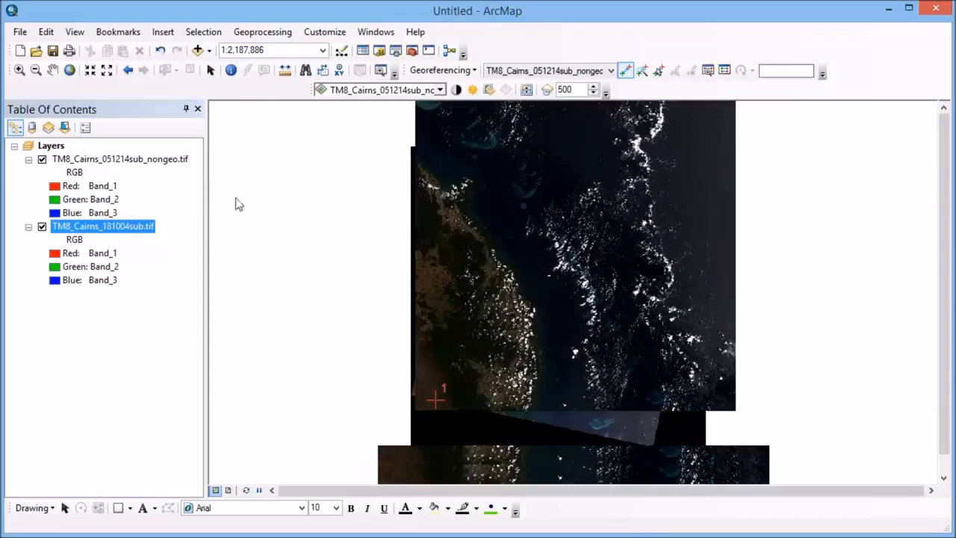
mouse_move(433, 90)
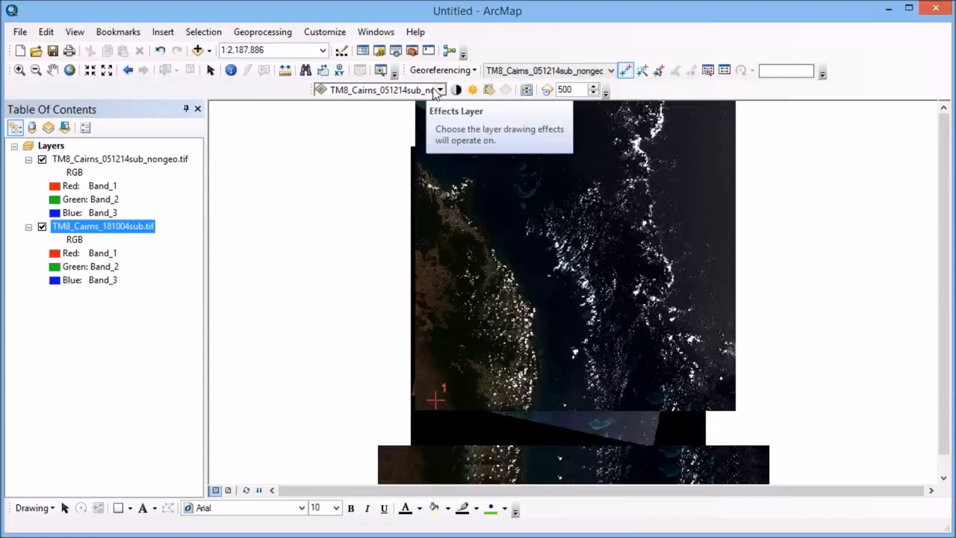
mouse_move(486, 92)
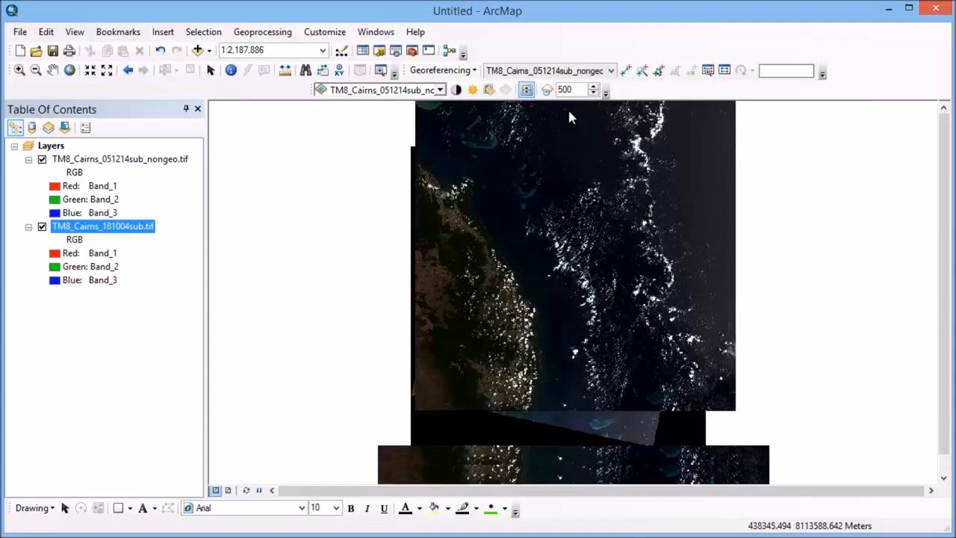
mouse_move(724, 77)
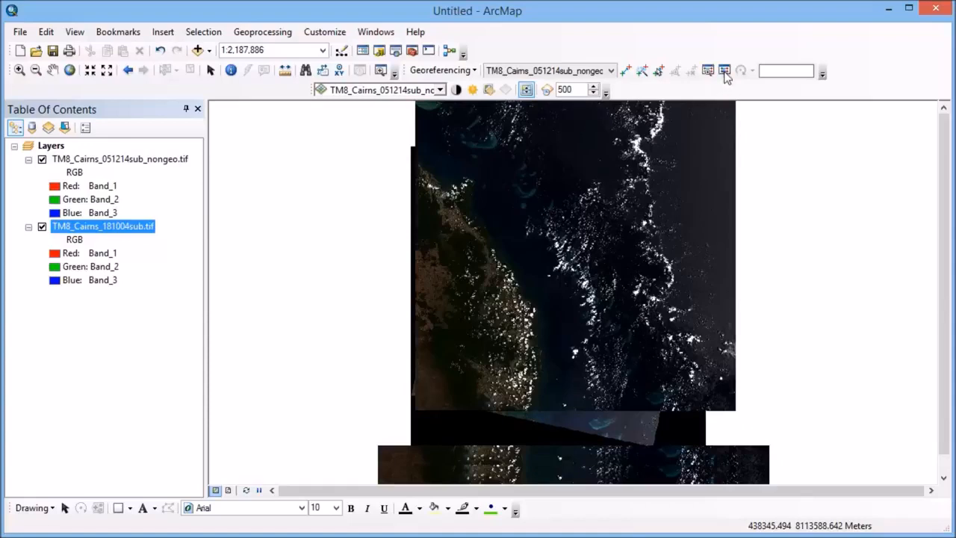
- Start the Add Control Points tool to link matching locations on the nongeo and reference images
left_click(723, 70)
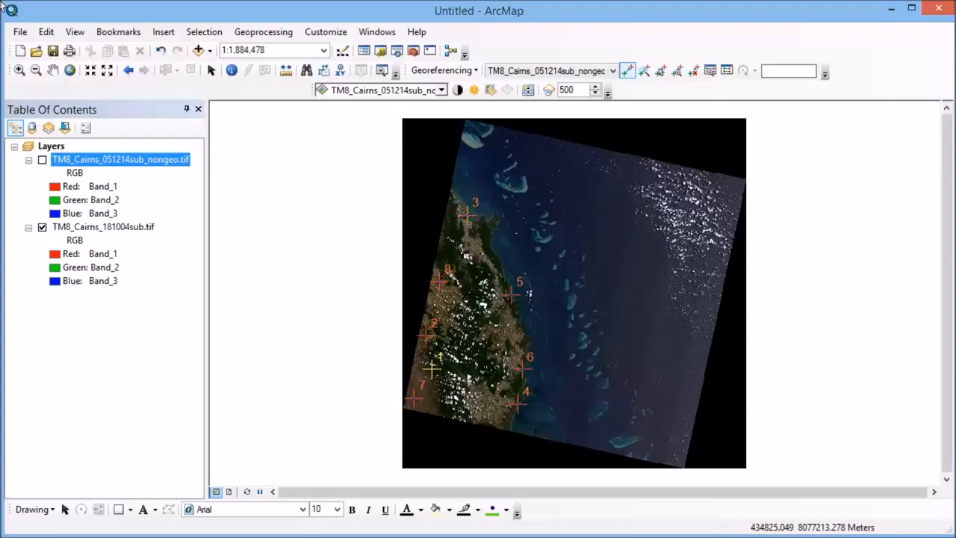
mouse_move(93, 6)
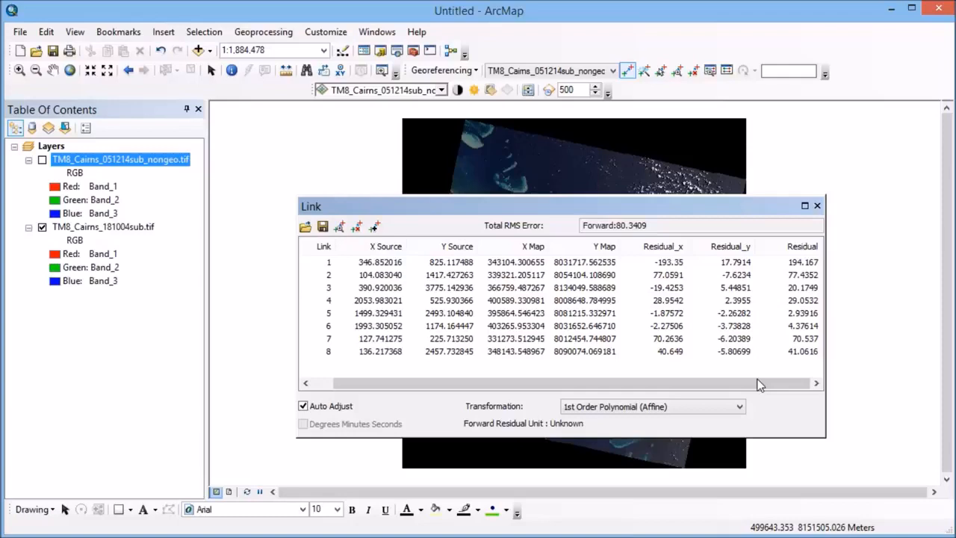
mouse_move(377, 267)
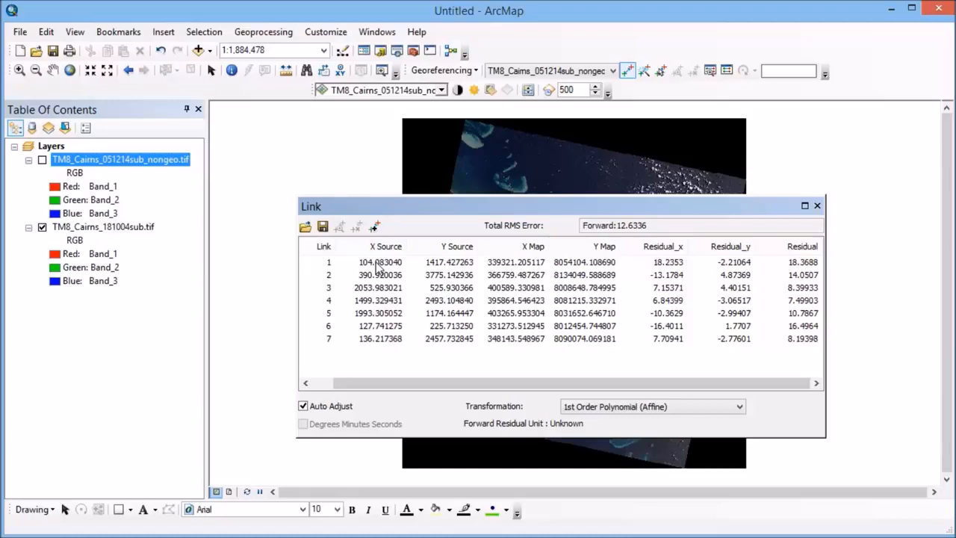
mouse_move(491, 222)
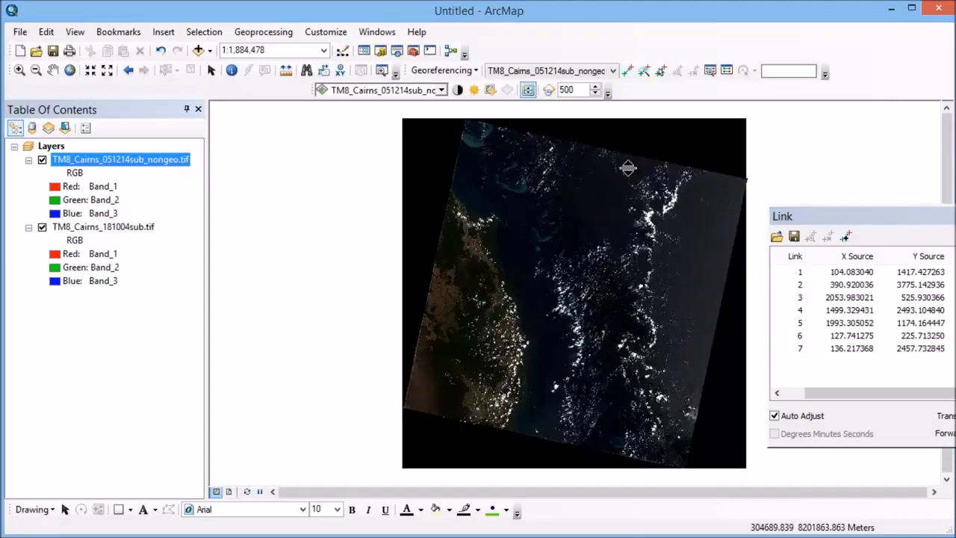
- Move the Link window aside to inspect the adjusted Cairns image
left_click_drag(627, 168, 594, 167)
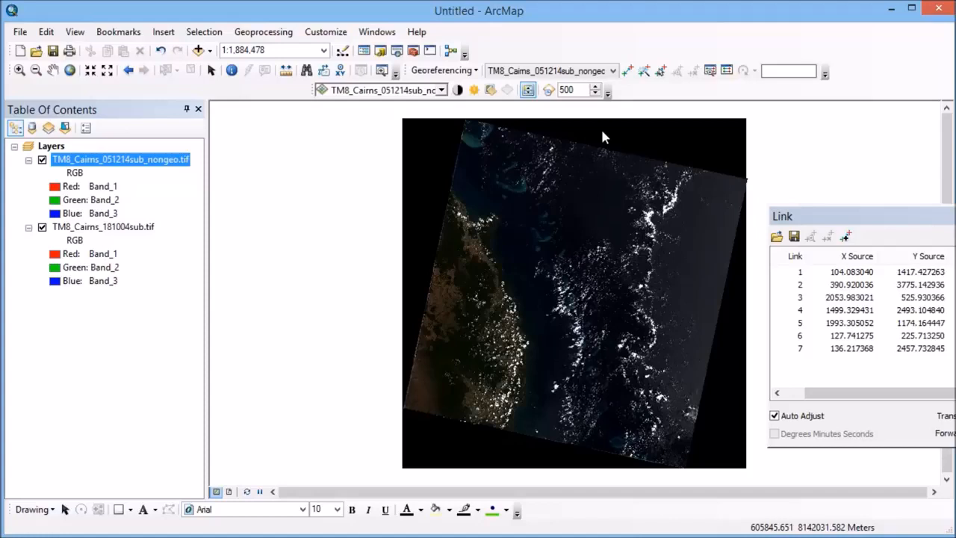
mouse_move(835, 191)
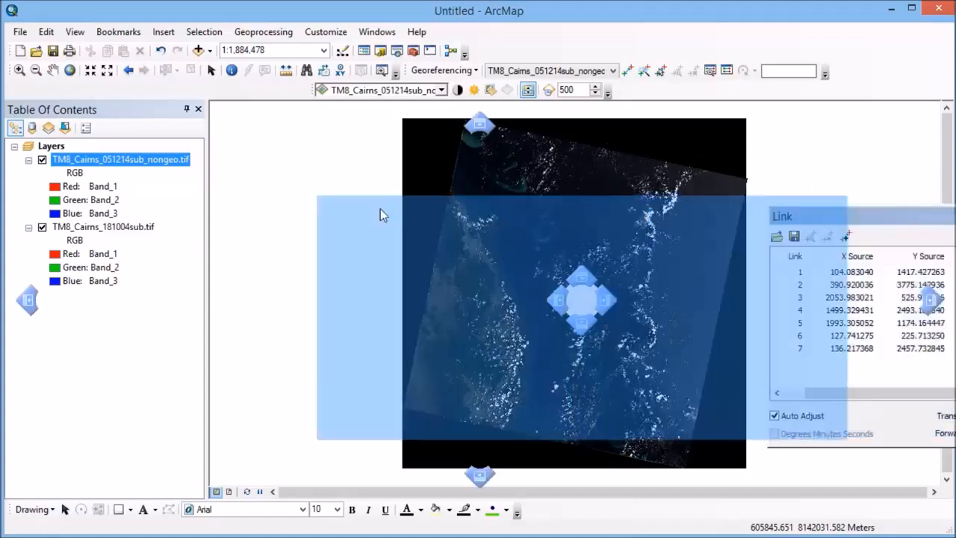
- Bring the Link window back and choose 2nd Order Polynomial, dropping total RMS error from 12.6336 to 3.41322
left_click_drag(782, 215, 320, 209)
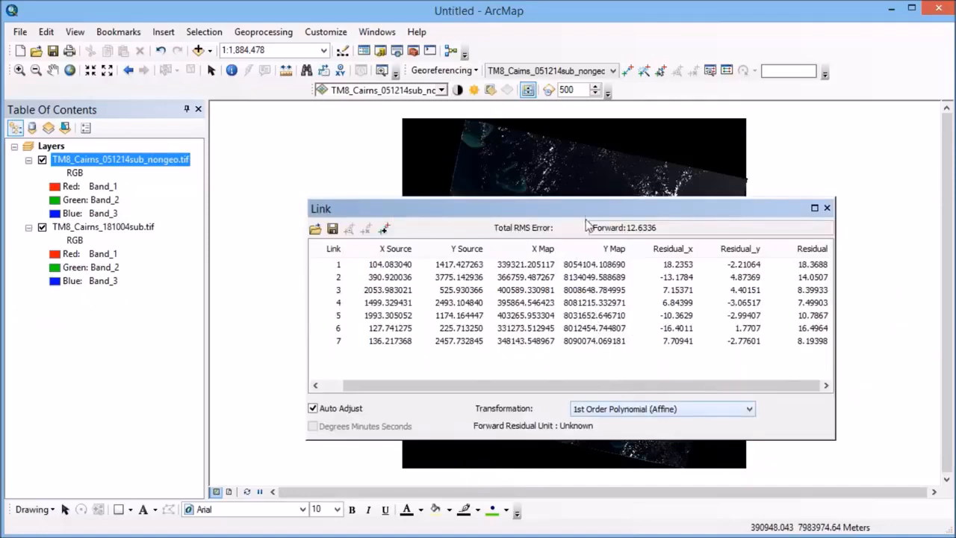
left_click_drag(586, 209, 550, 153)
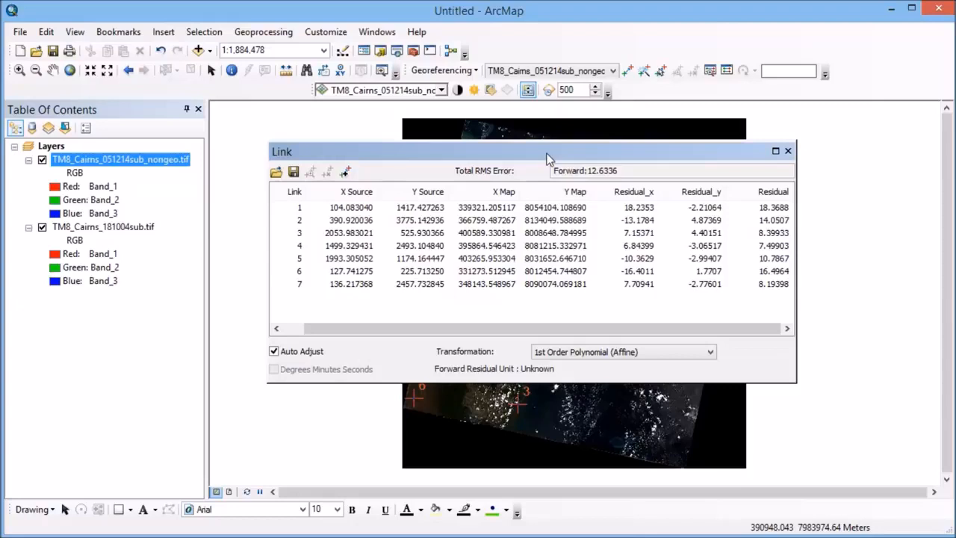
mouse_move(713, 350)
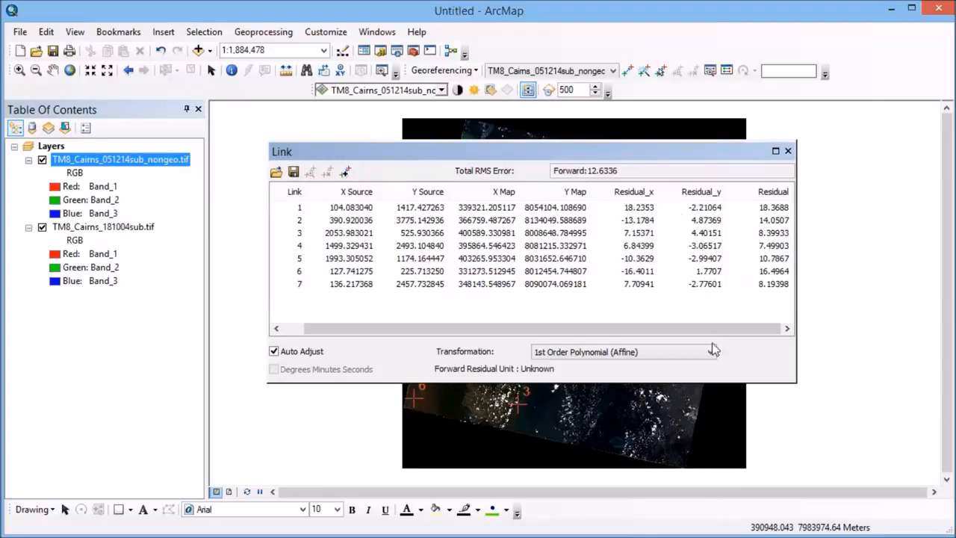
left_click(711, 353)
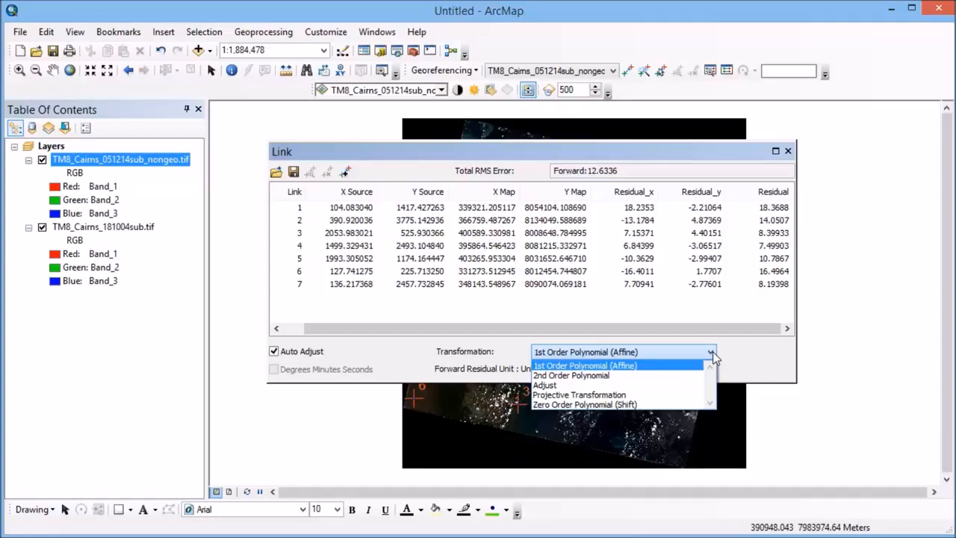
mouse_move(665, 358)
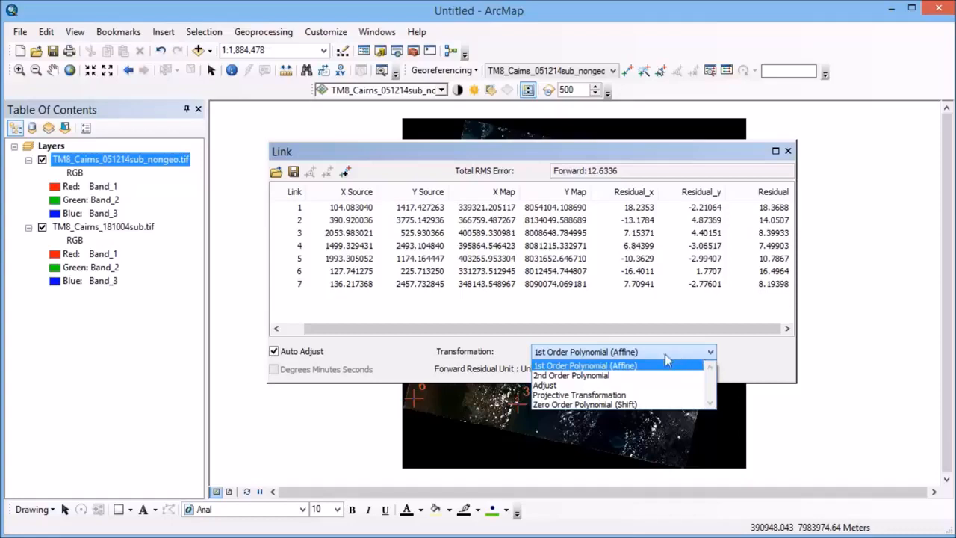
left_click(570, 375)
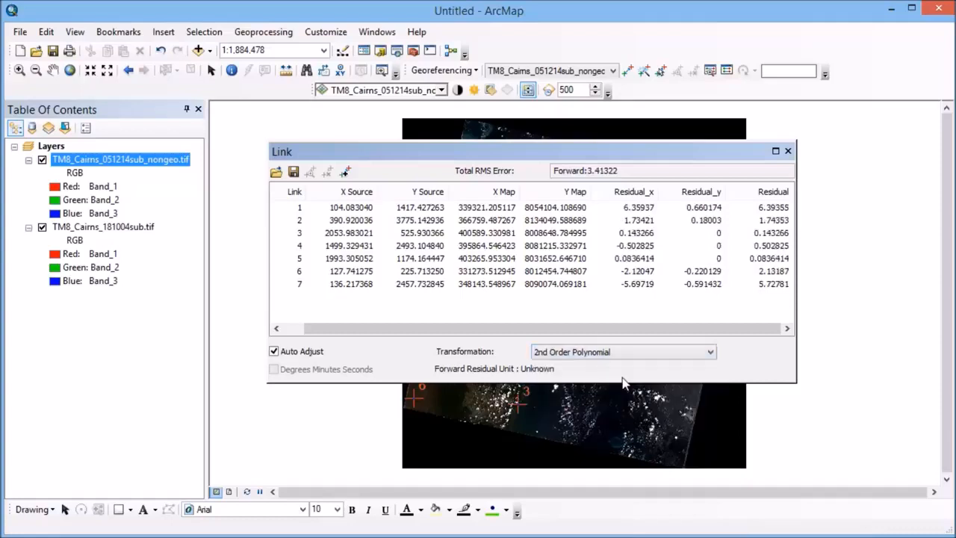
mouse_move(630, 382)
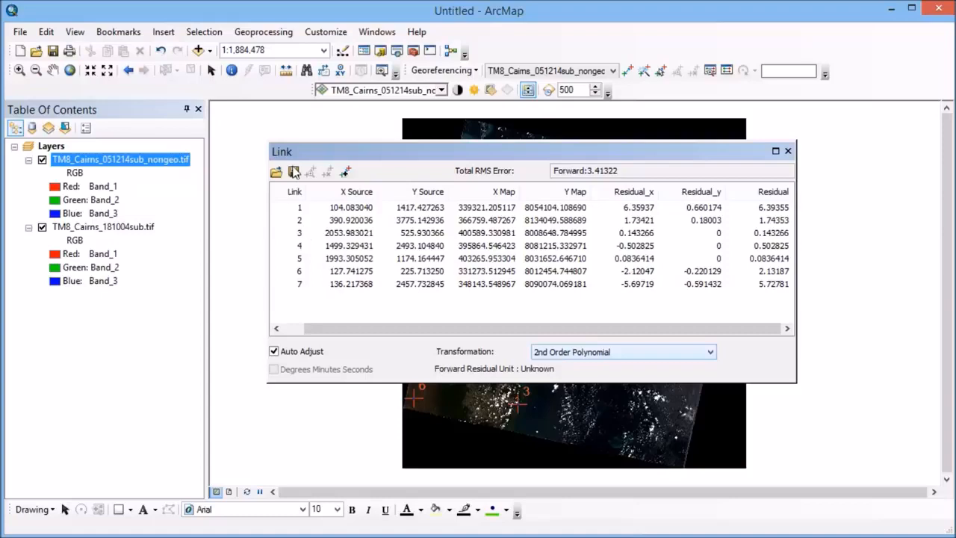
mouse_move(293, 172)
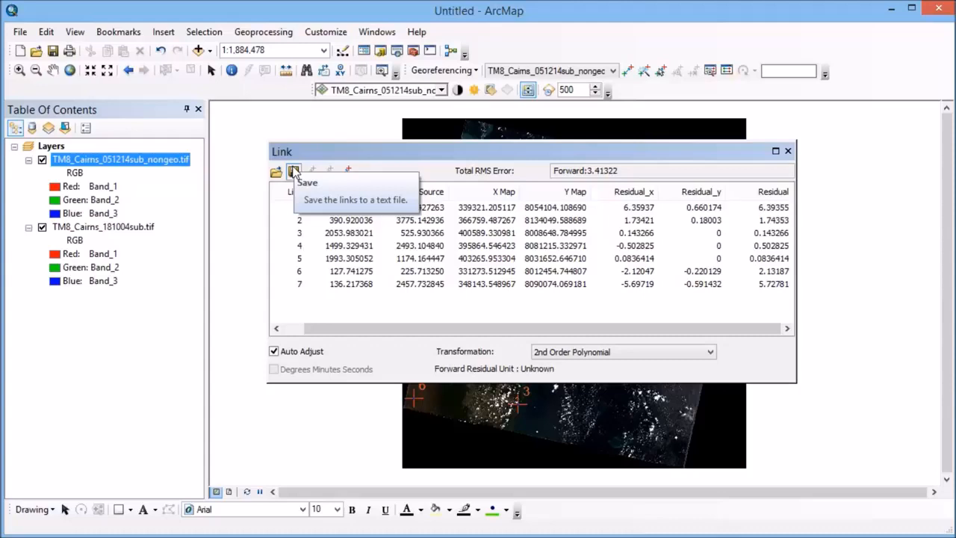
mouse_move(774, 163)
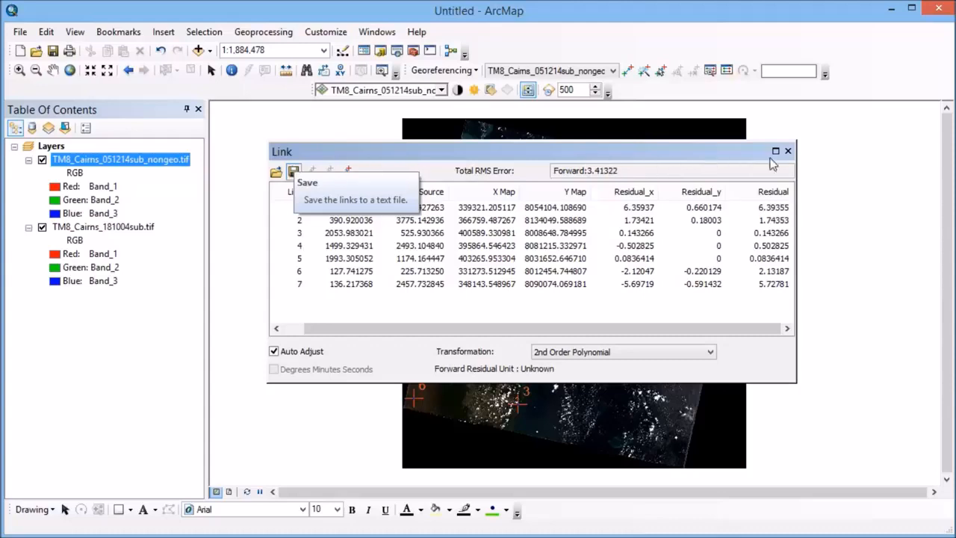
- Close the Link window and bring up the Georeferencing menu
left_click(788, 151)
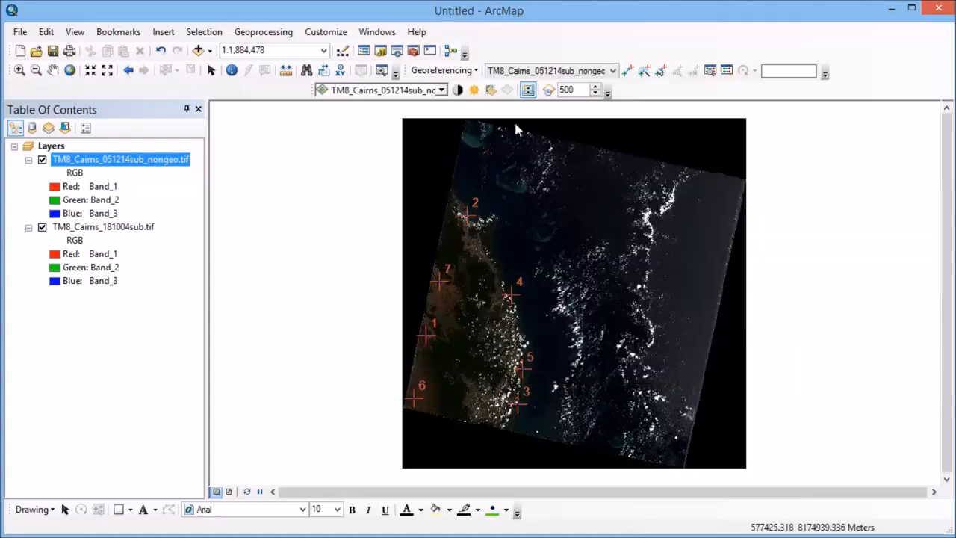
left_click(442, 70)
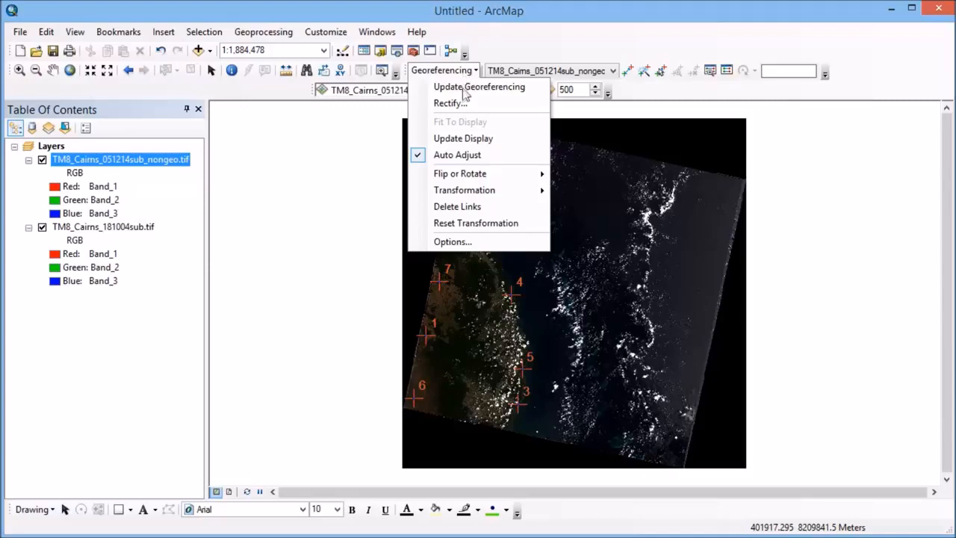
- Choose Rectify to reach the Save As settings for cell size, resample type and output location
left_click(450, 103)
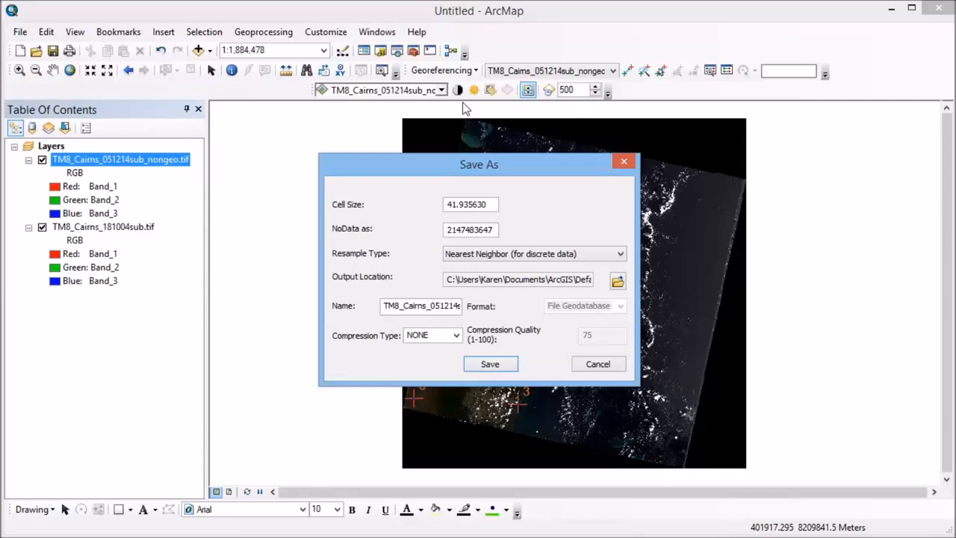
mouse_move(493, 157)
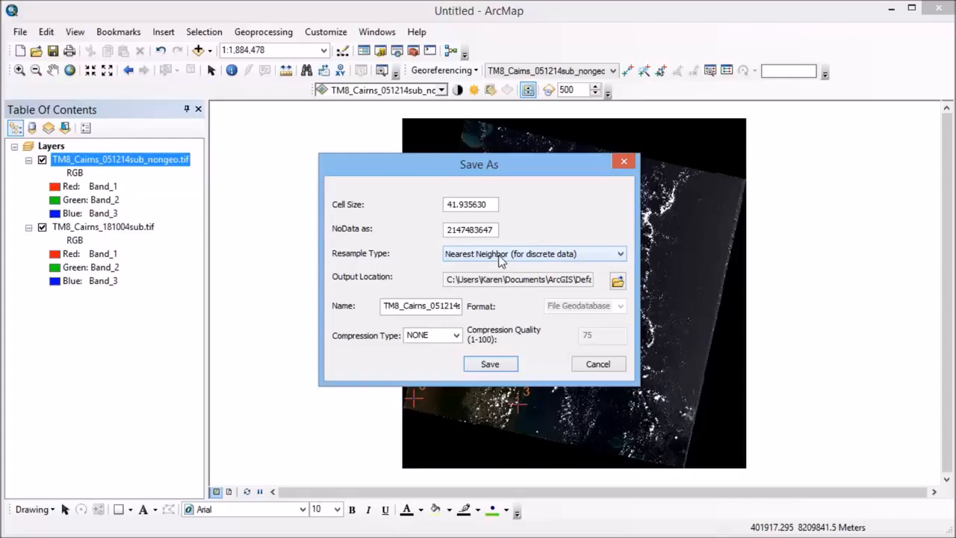
mouse_move(505, 257)
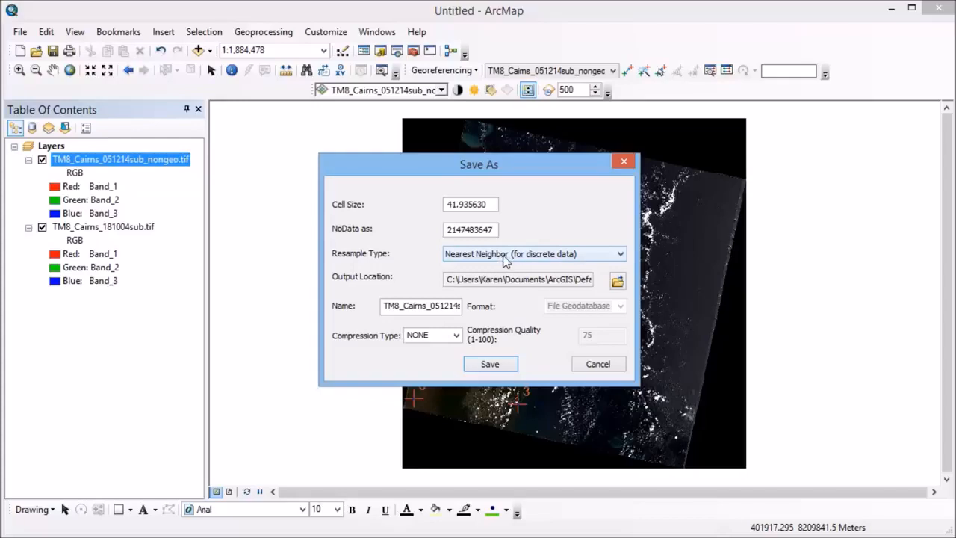